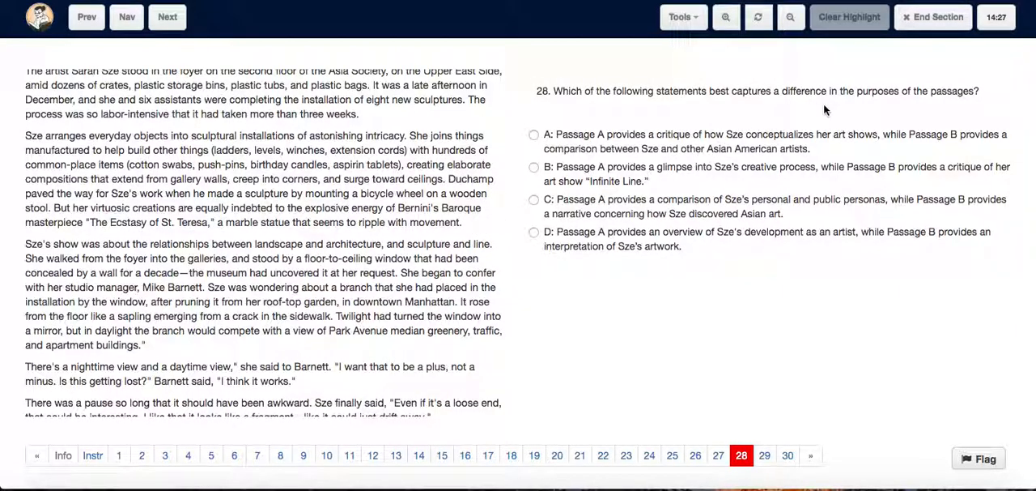
mouse_move(956, 107)
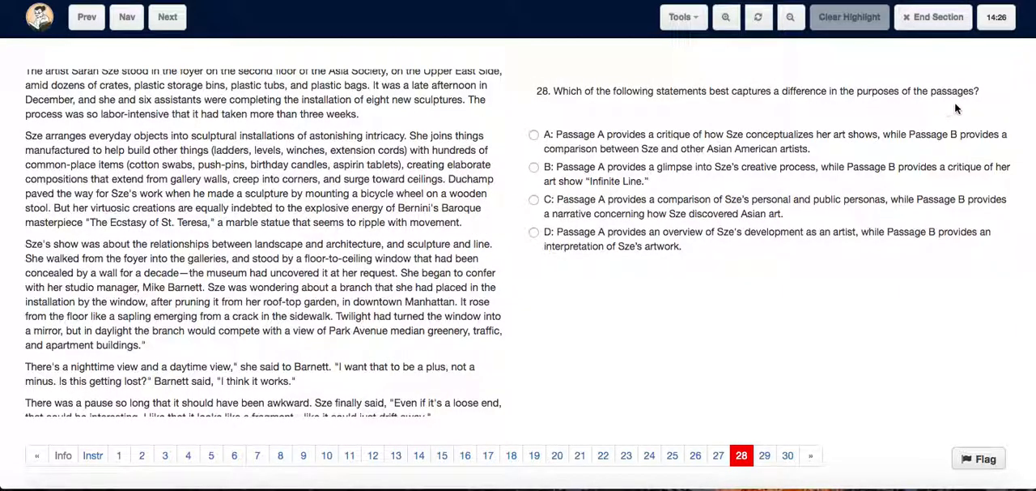
mouse_move(596, 120)
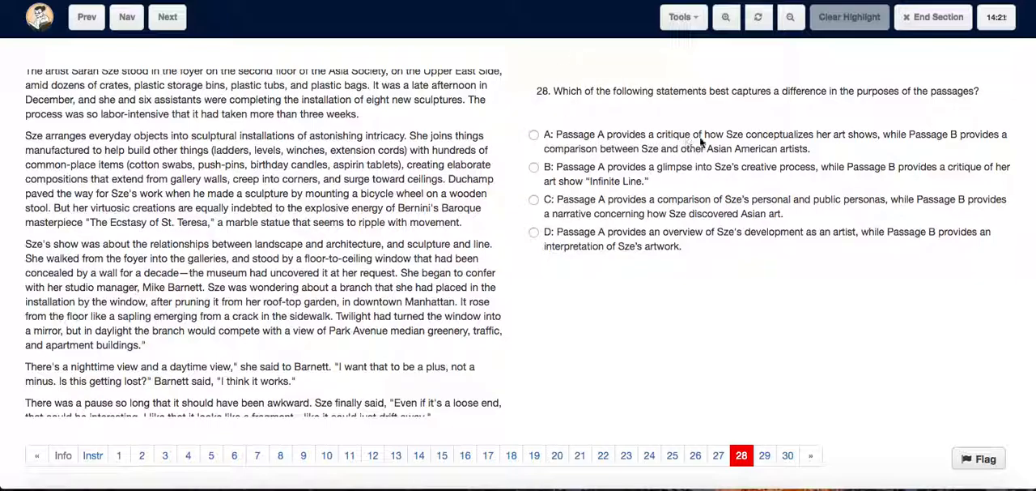
mouse_move(809, 134)
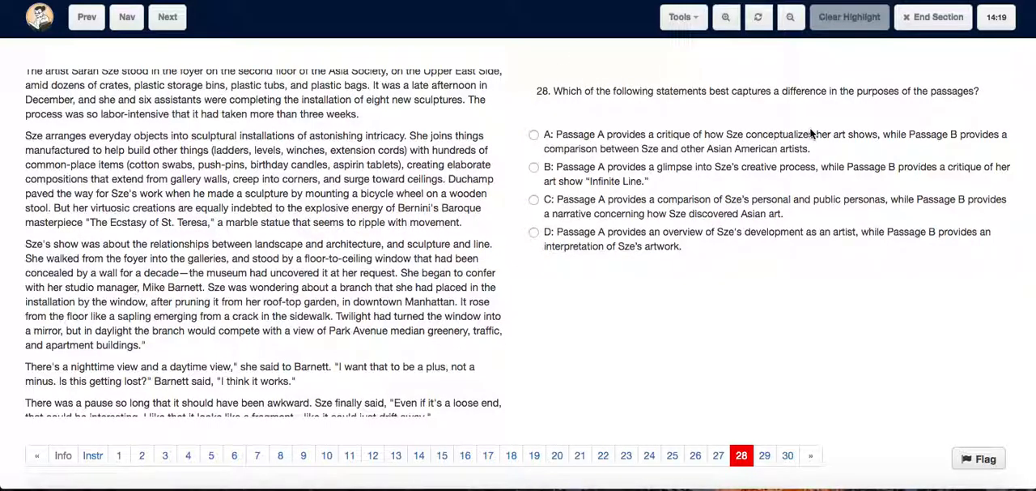
mouse_move(959, 141)
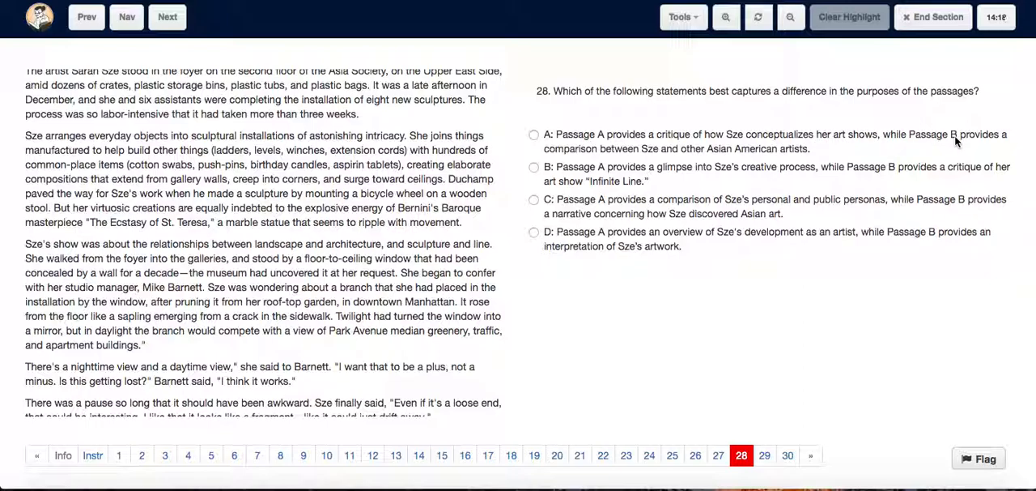
mouse_move(649, 139)
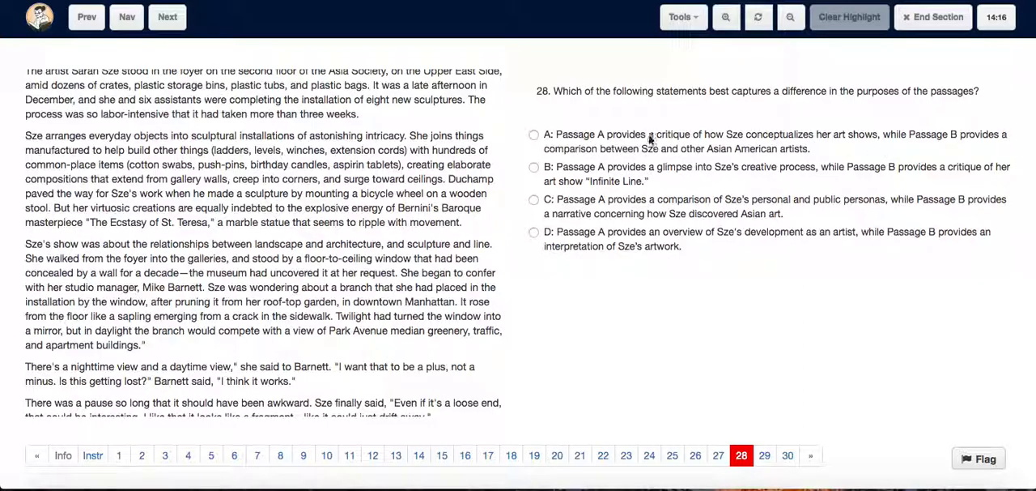
mouse_move(805, 149)
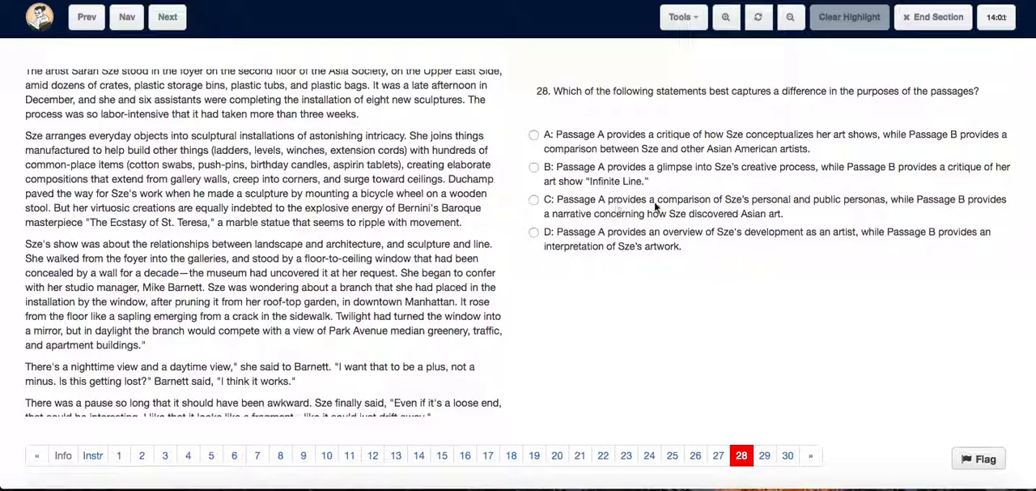
mouse_move(771, 212)
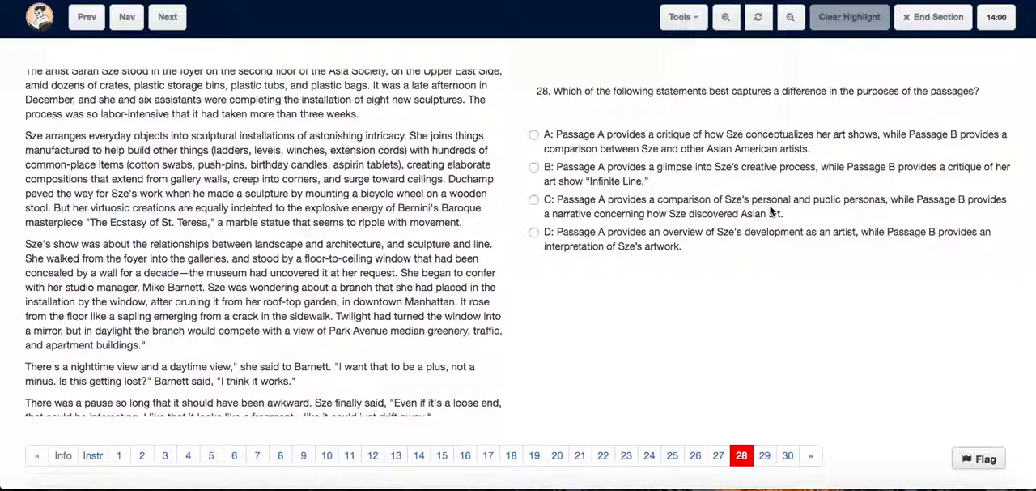
mouse_move(972, 210)
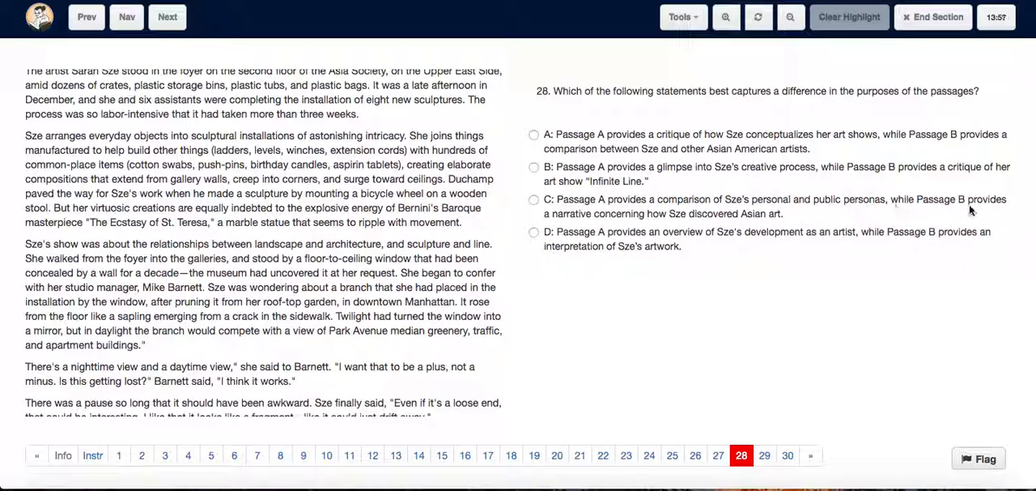
mouse_move(555, 227)
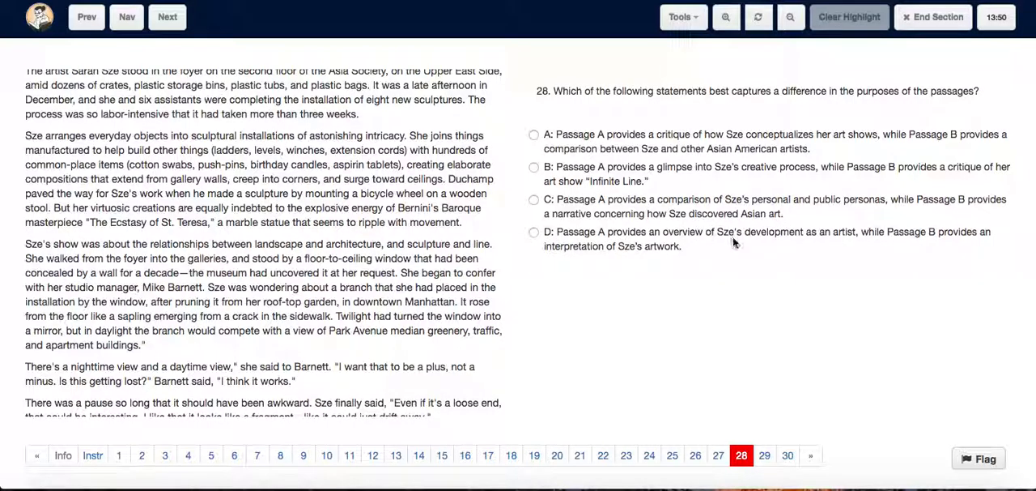
mouse_move(881, 233)
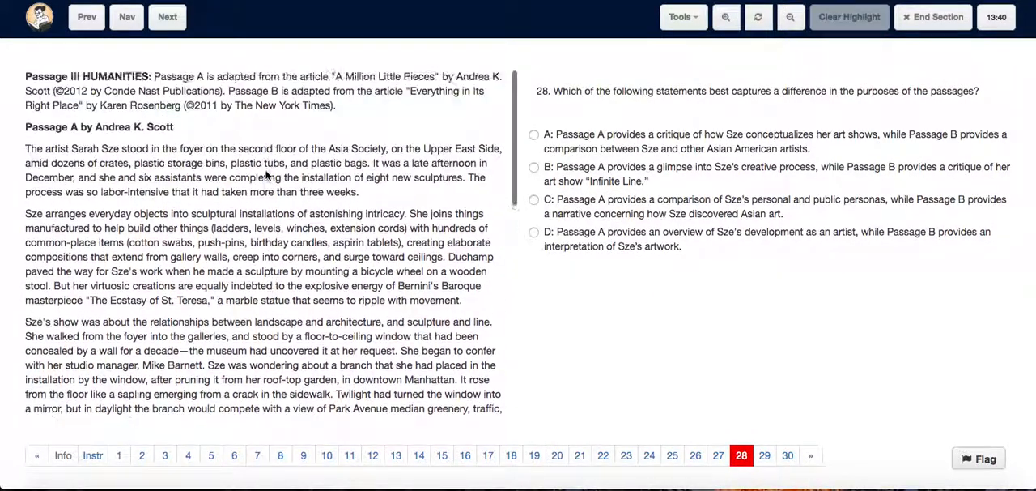
mouse_move(136, 229)
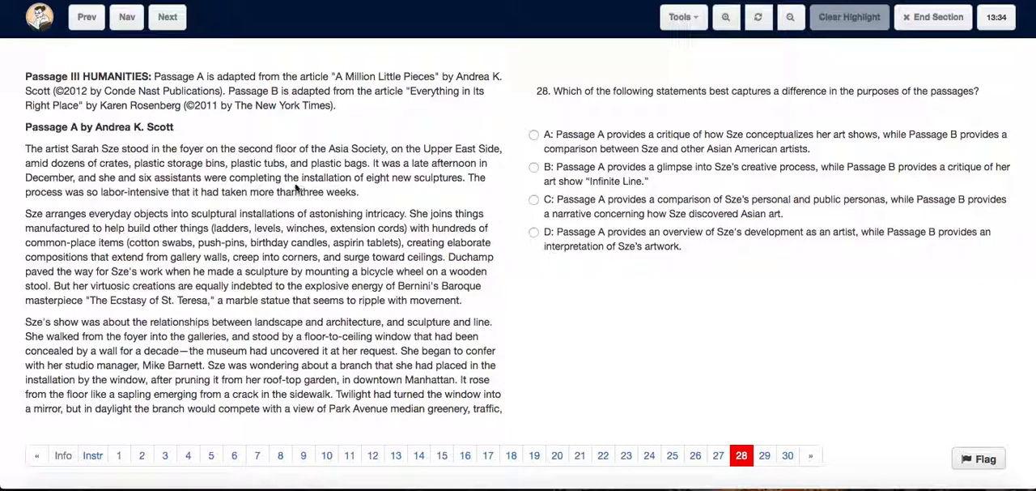
Step: Highlight Passage A's opening paragraph, including the sentence about completing eight sculptures, and read on
left_click_drag(324, 179, 466, 178)
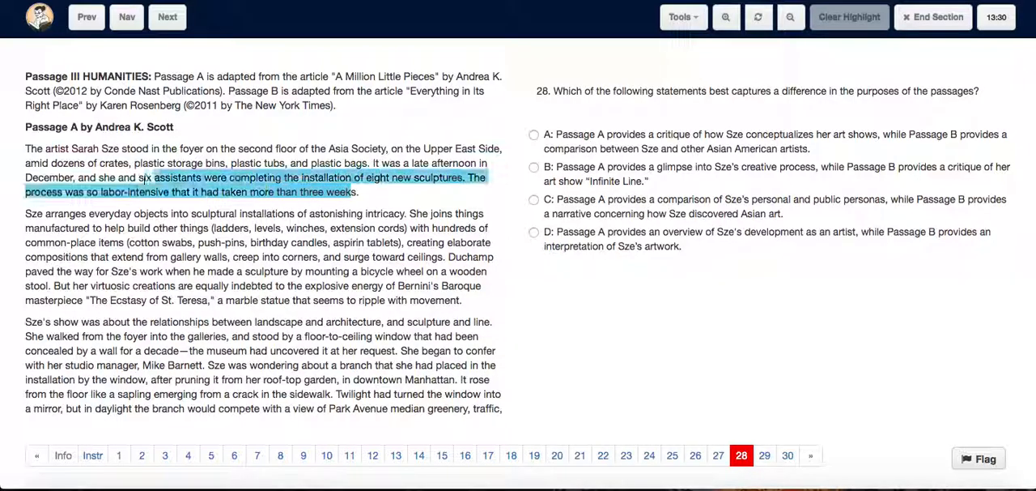
left_click_drag(146, 176, 24, 149)
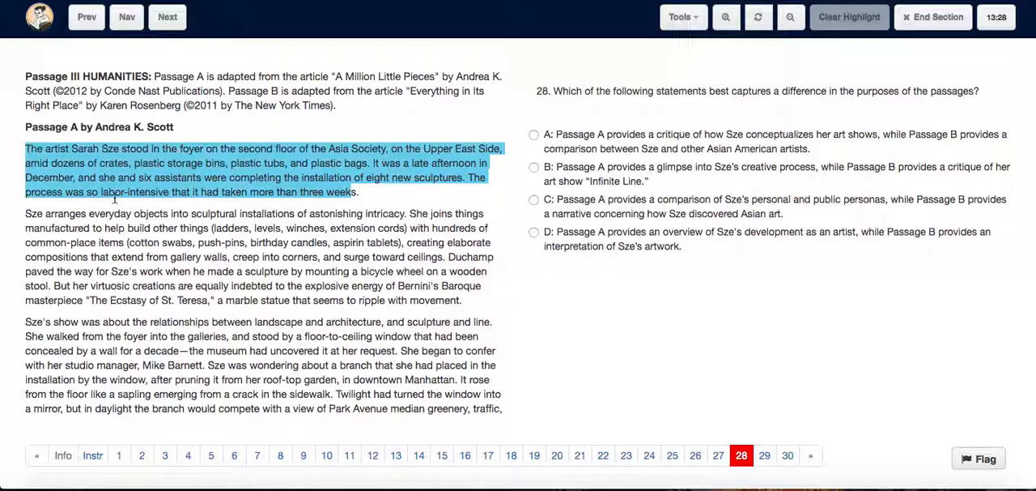
scroll("down", 3)
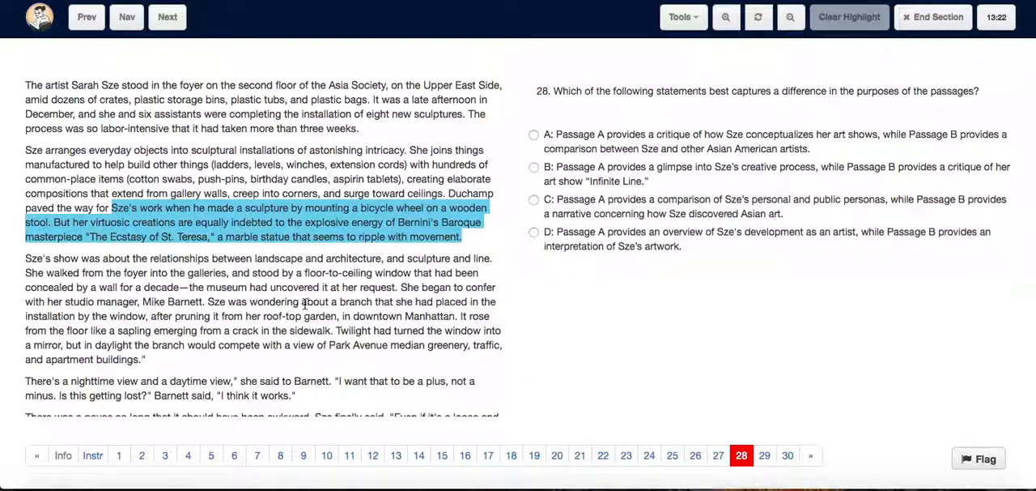
scroll("down", 3)
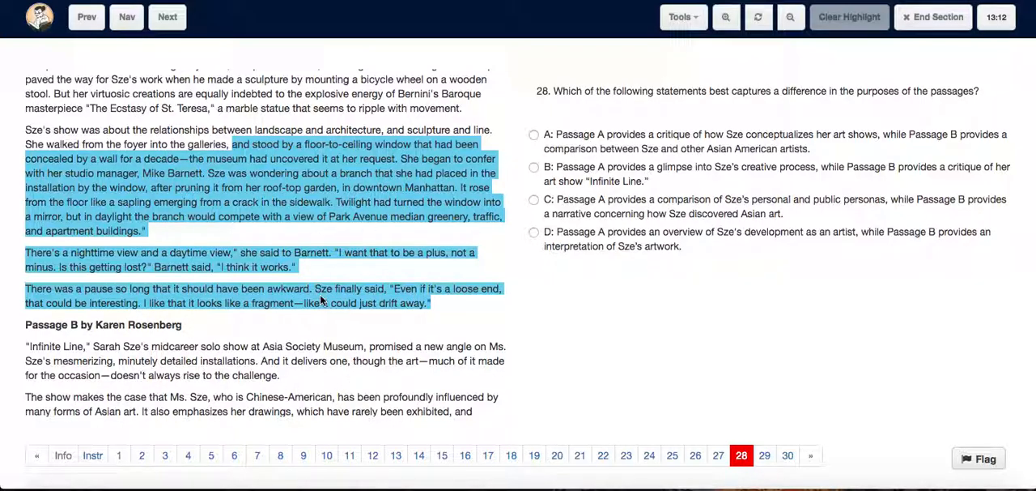
scroll("down", 3)
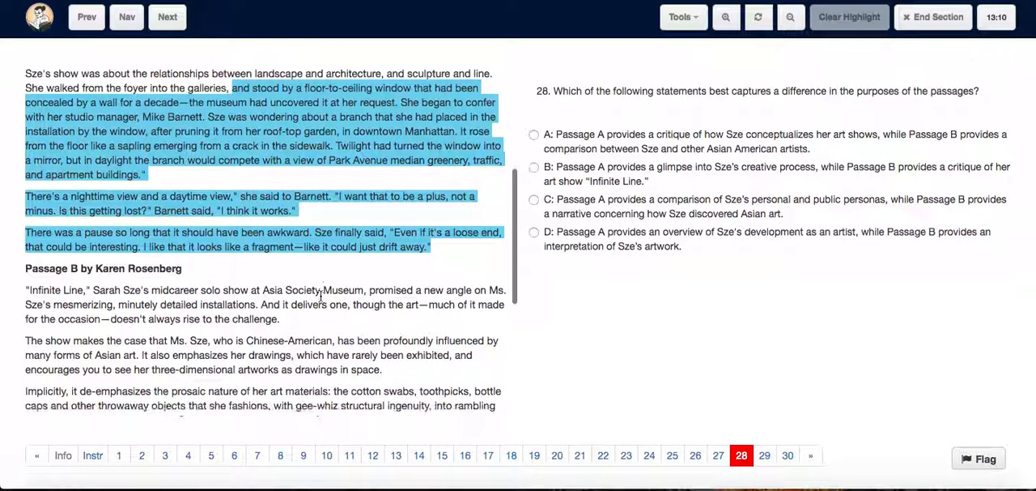
scroll("up", 3)
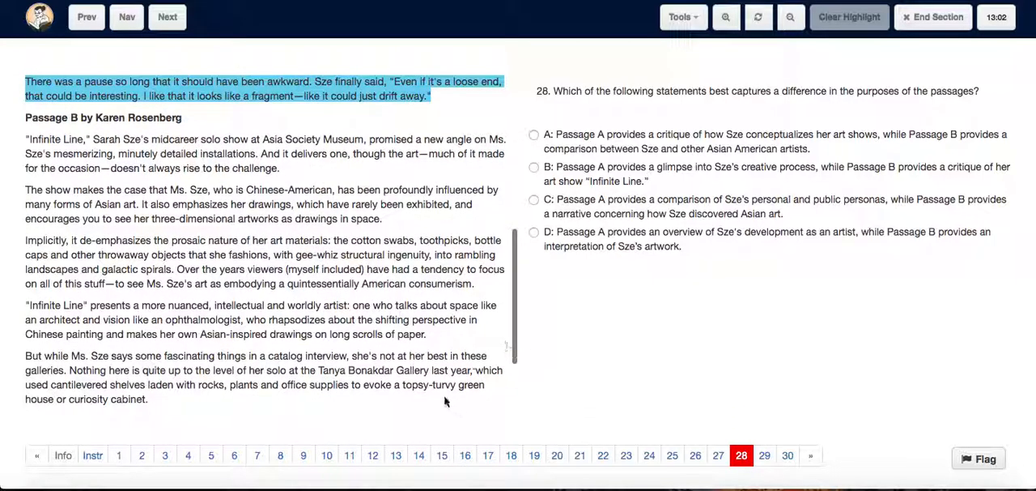
Step: Clear the earlier highlight and mark "Infinite Line" in both the opening and later Passage B paragraphs
left_click(851, 18)
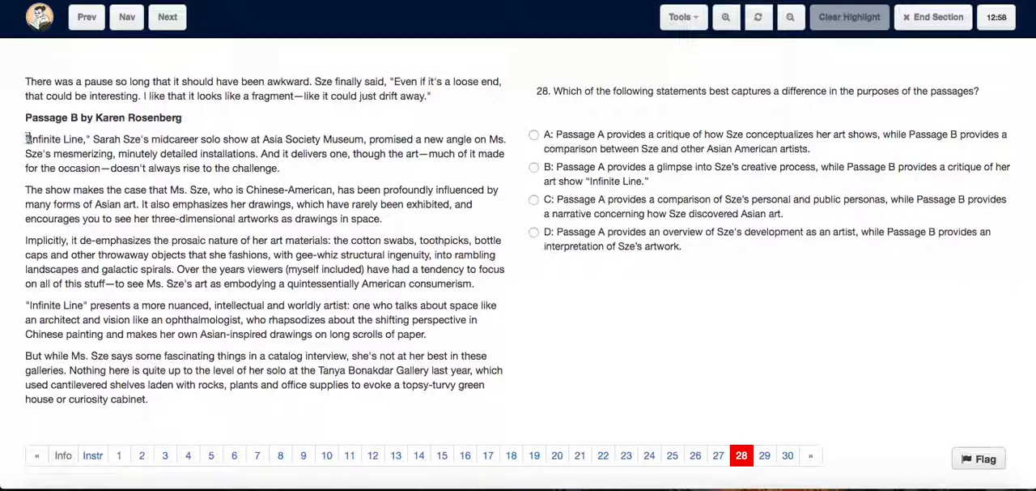
left_click_drag(26, 138, 90, 138)
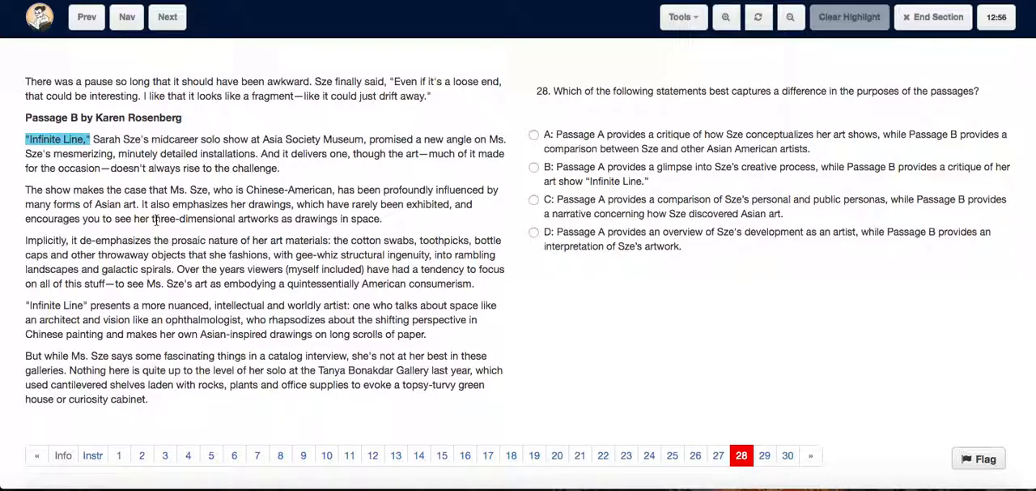
scroll("down", 3)
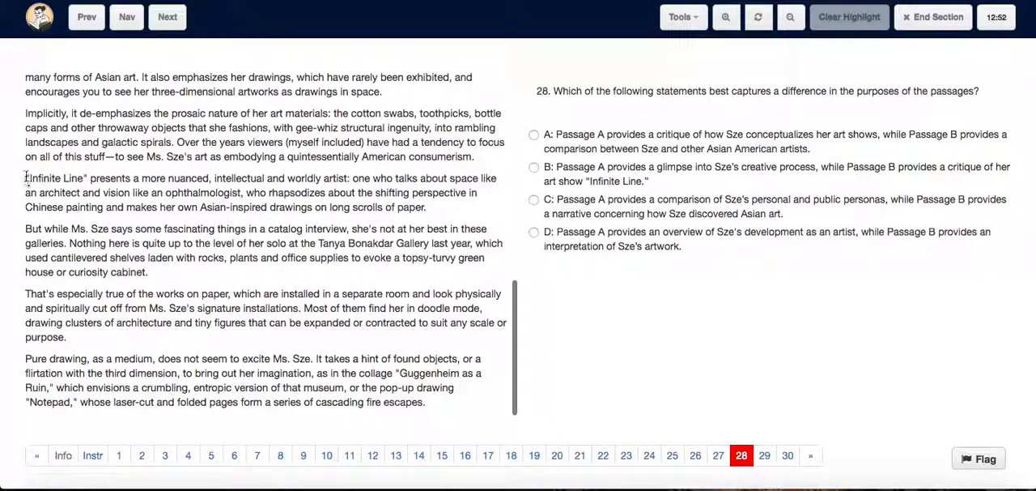
left_click_drag(26, 178, 95, 178)
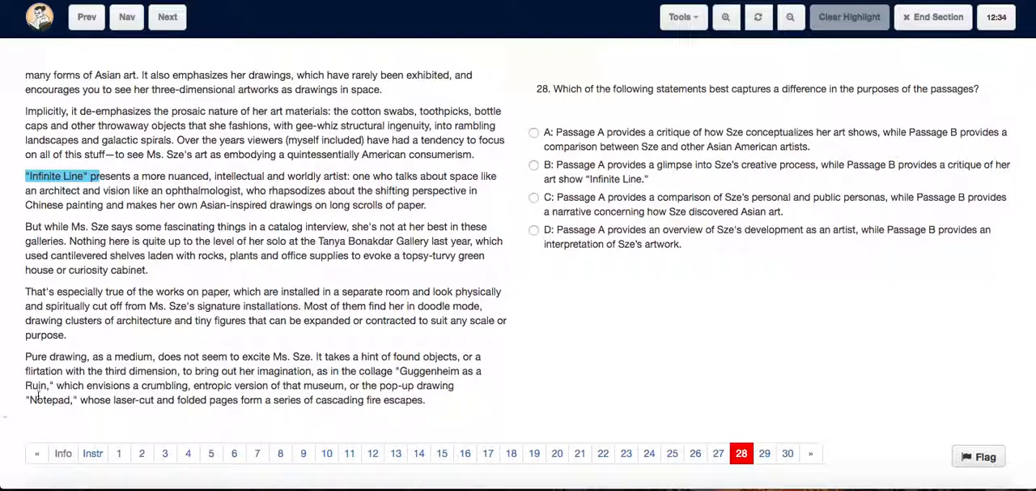
mouse_move(188, 382)
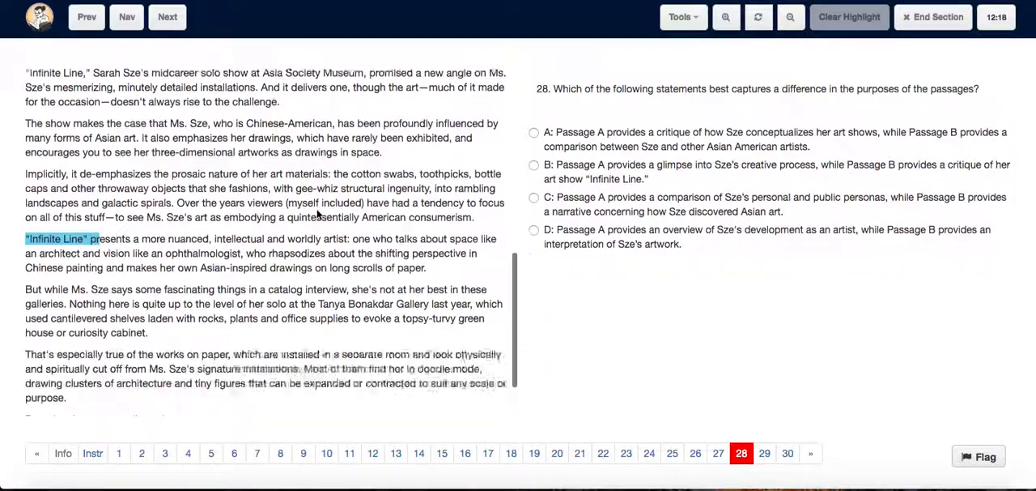
scroll("down", 3)
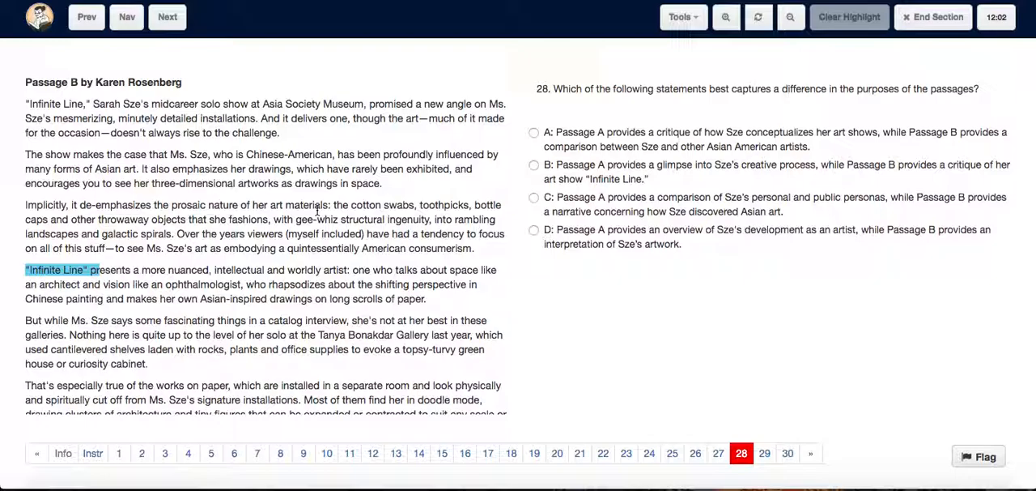
mouse_move(421, 199)
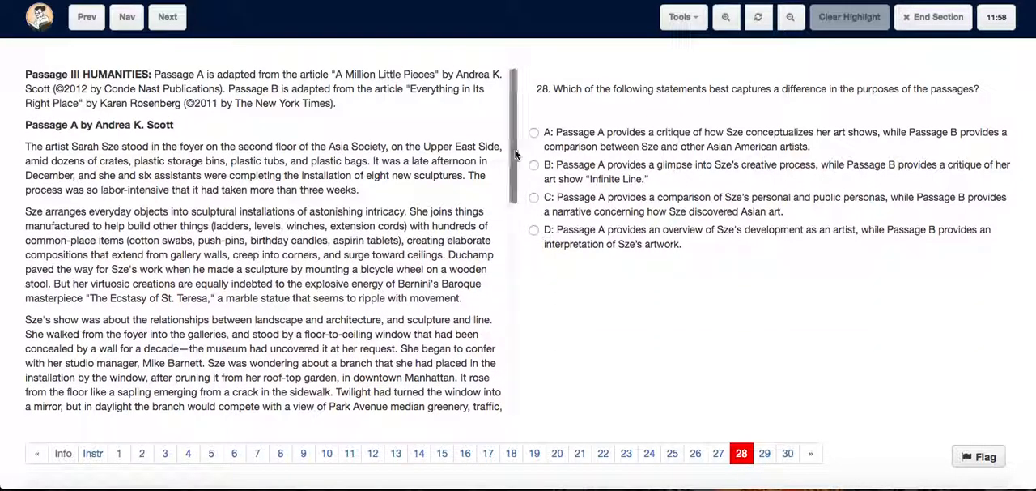
Step: Select answer B for question 28: Passage A shows Sze's creative process, Passage B critiques her show
left_click(535, 166)
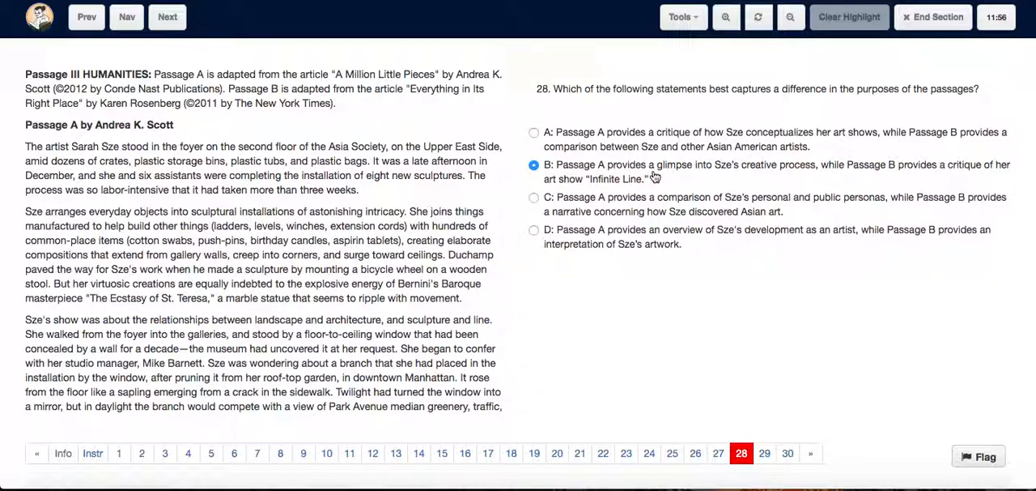
mouse_move(988, 162)
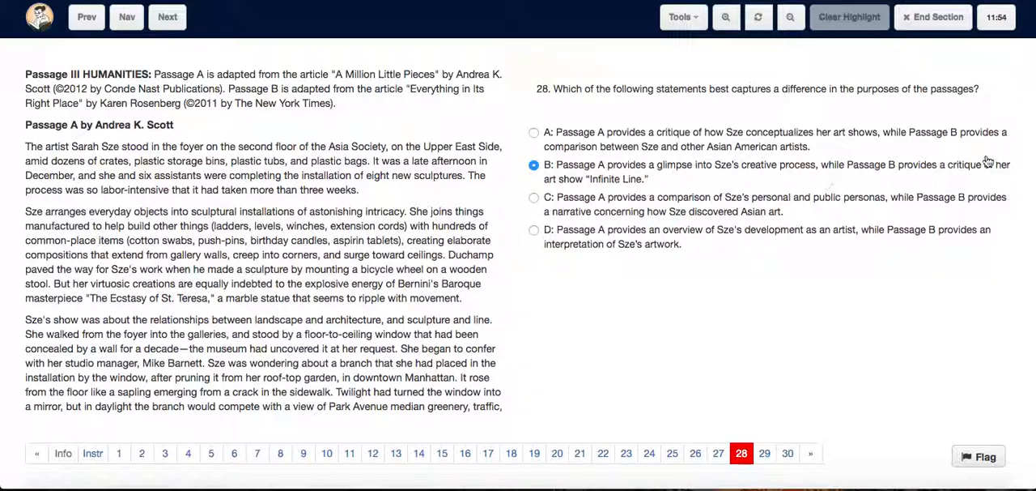
mouse_move(619, 181)
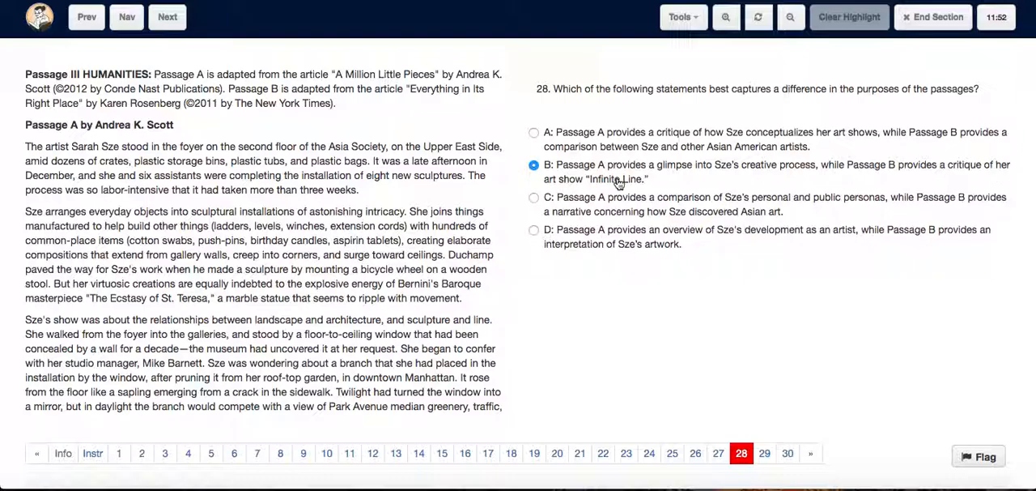